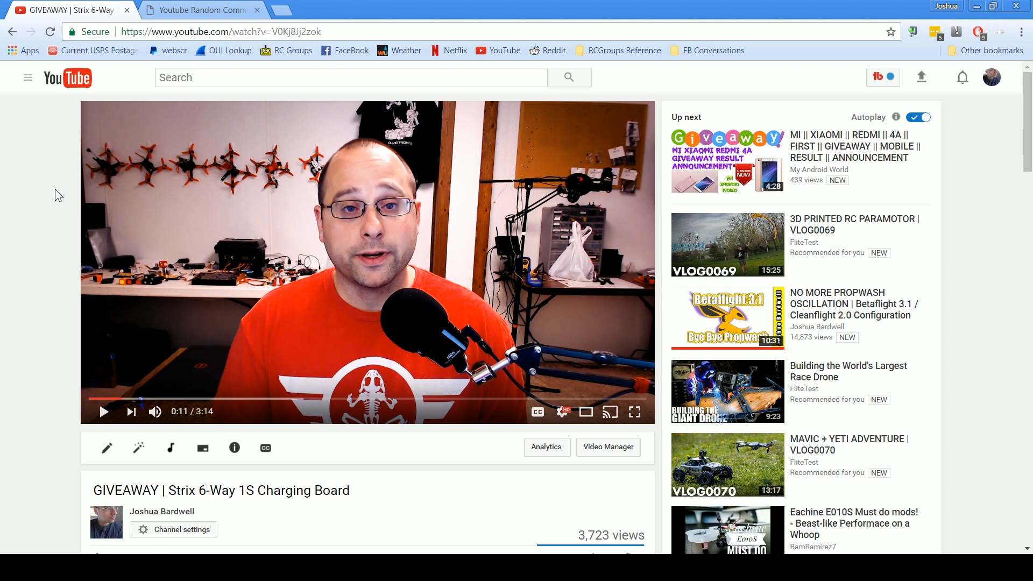
mouse_move(257, 77)
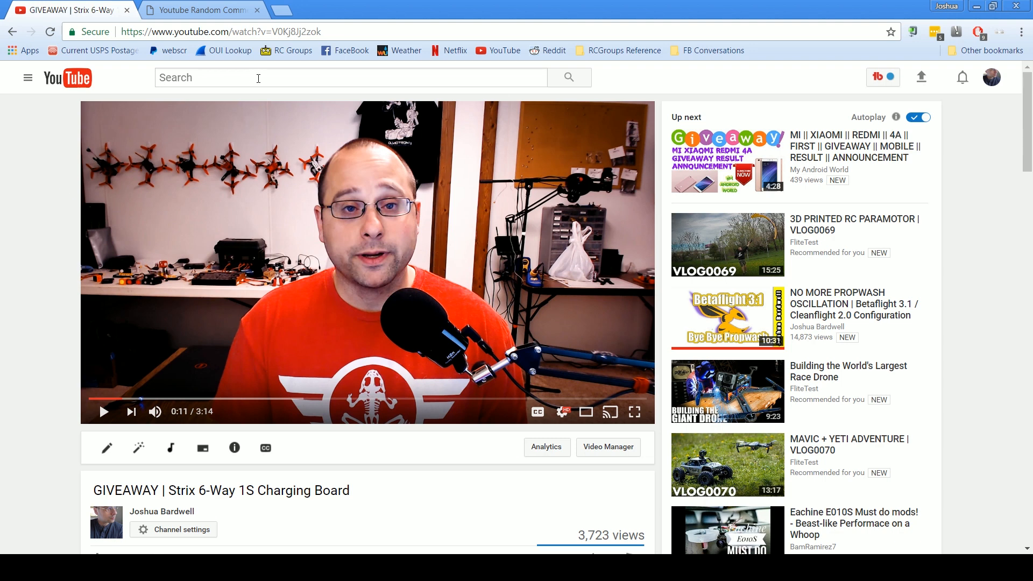
Step: Select the address of the Strix 6-Way 1S Charging Board giveaway video for copying
click(198, 31)
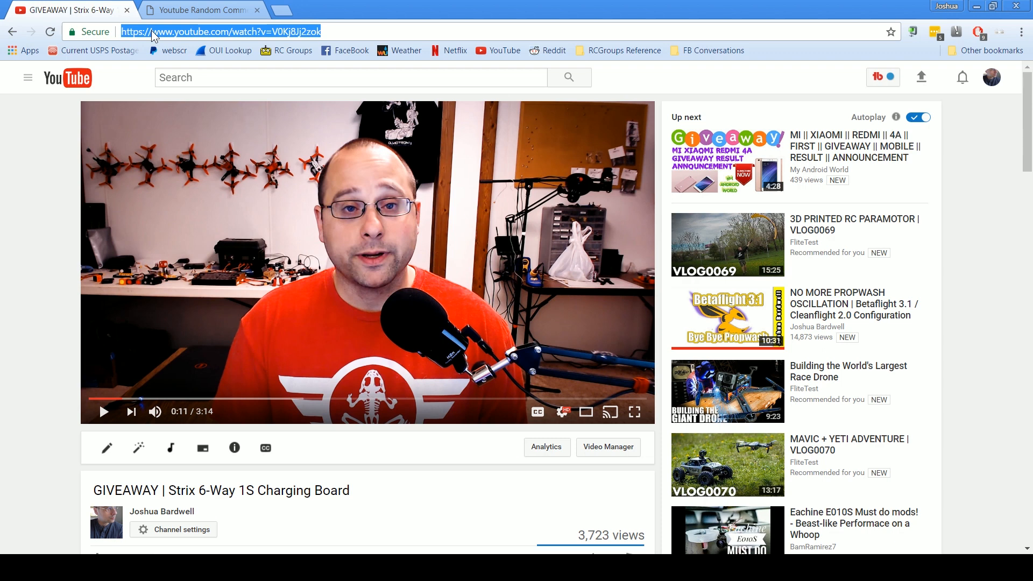
click(201, 10)
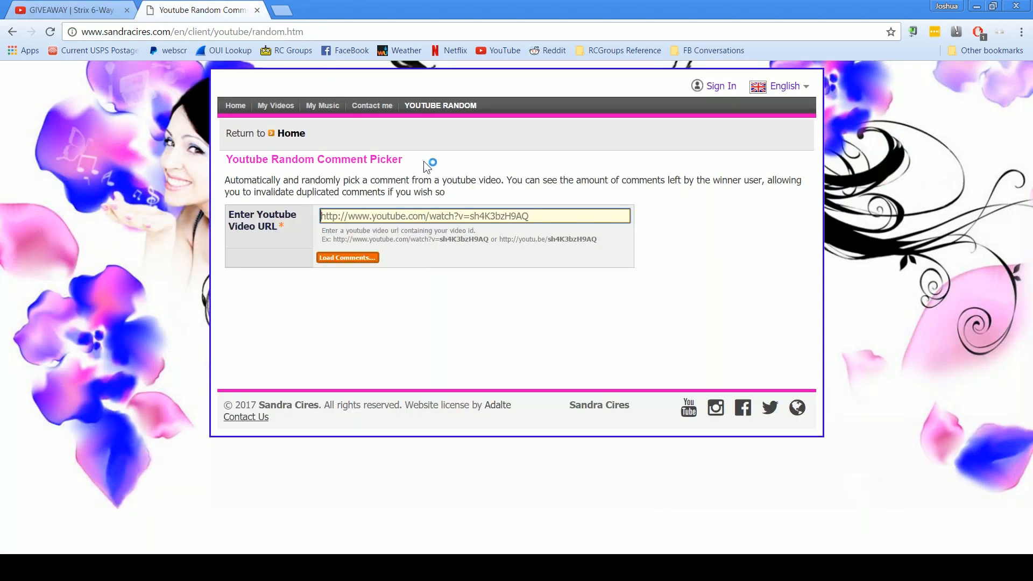
text(https://www.youtube.com/watch?v=V0Kj8Jj2zok)
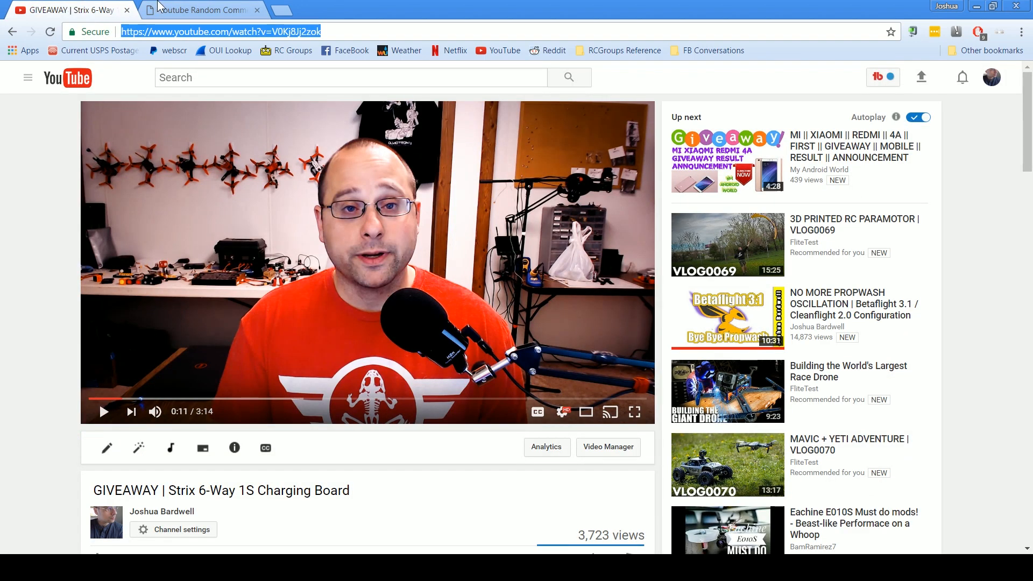
click(198, 10)
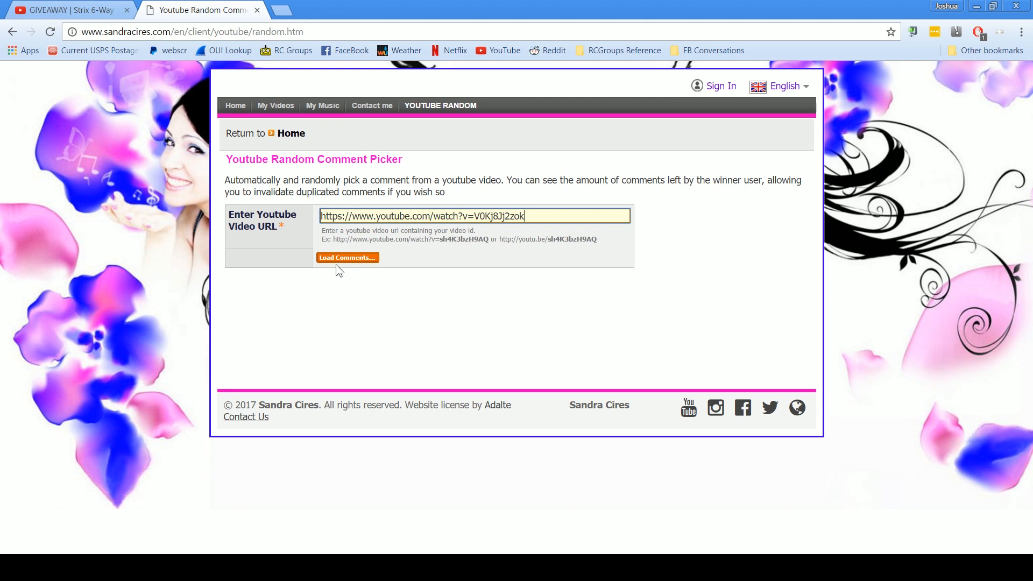
click(348, 257)
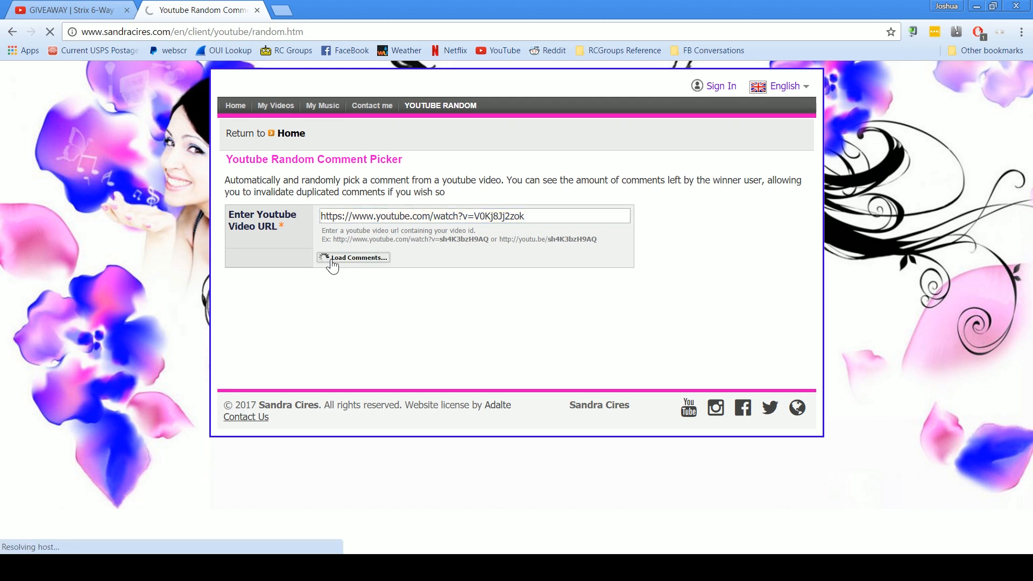
Step: Let all 930 comment threads finish loading, showing 749 unique users ready for a draw
click(357, 257)
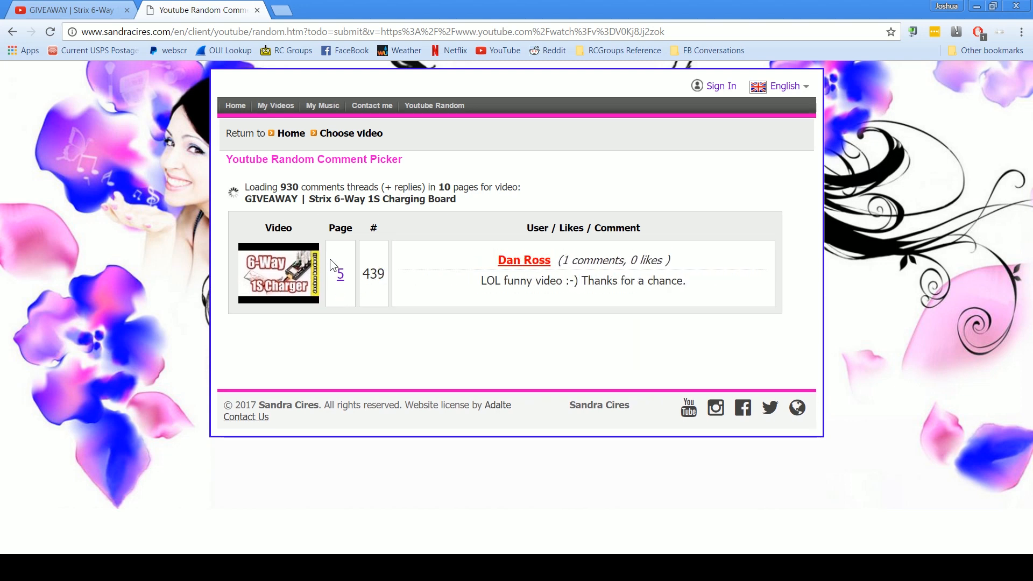
click(339, 274)
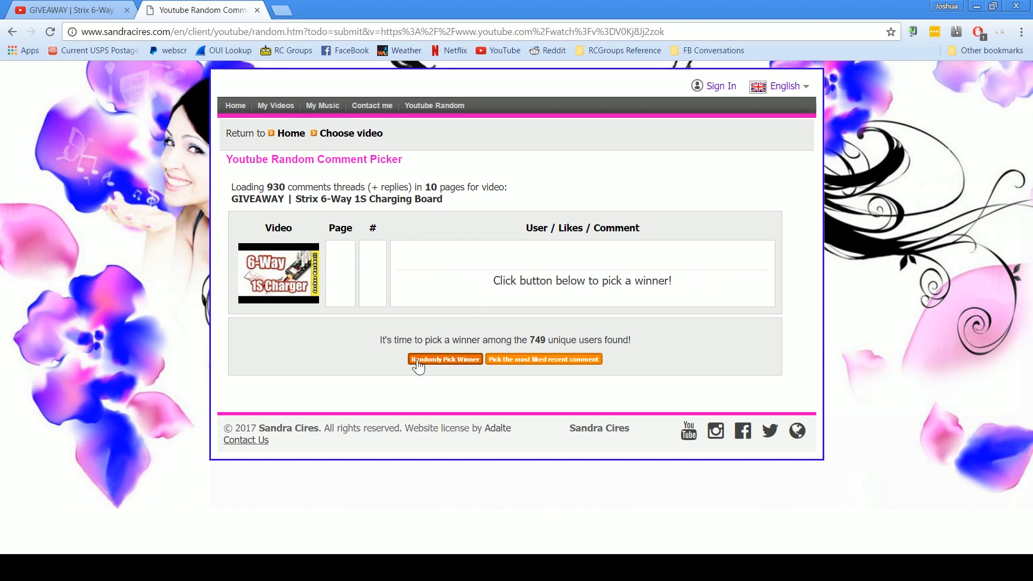
mouse_move(439, 366)
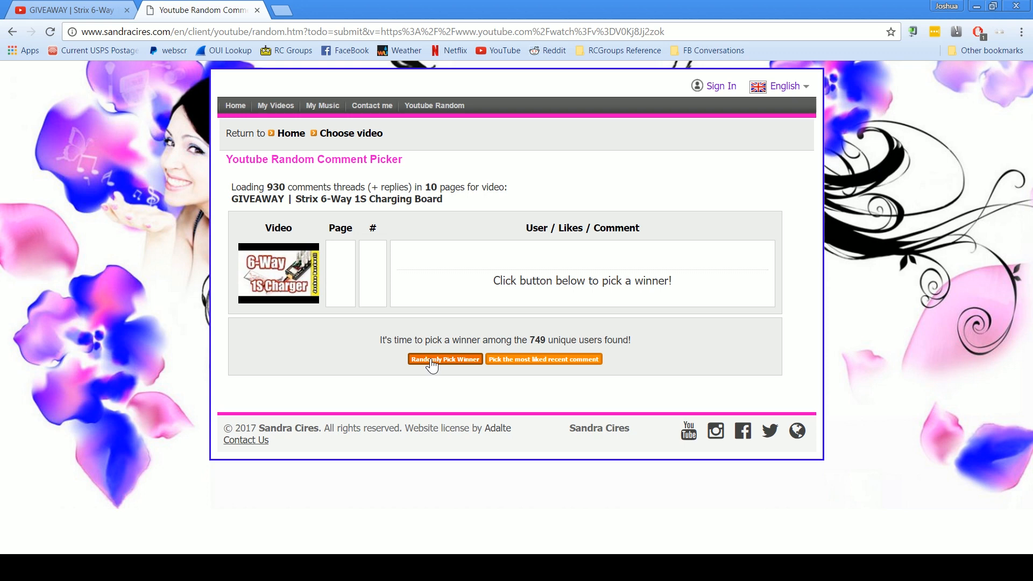
click(445, 359)
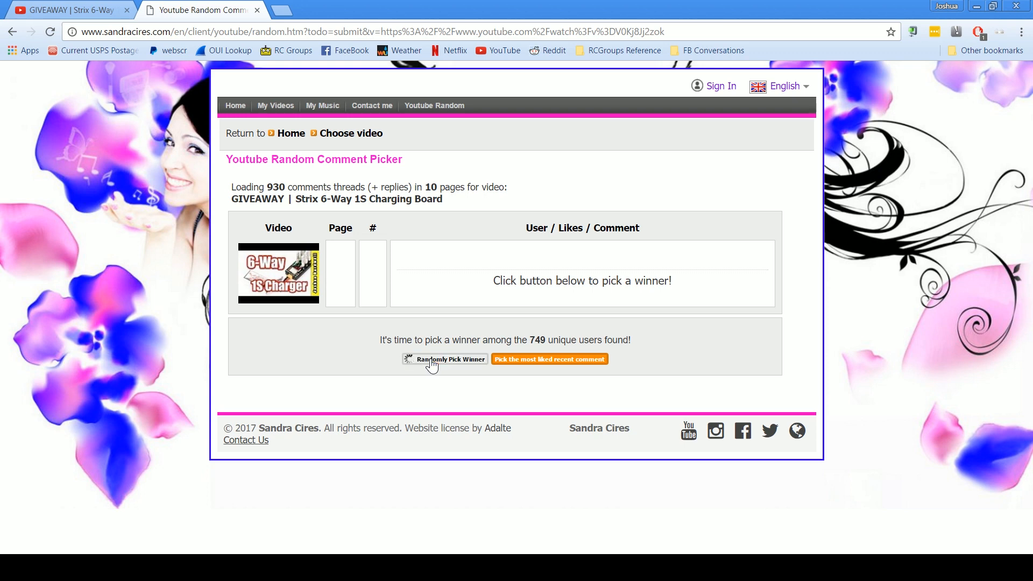
click(444, 360)
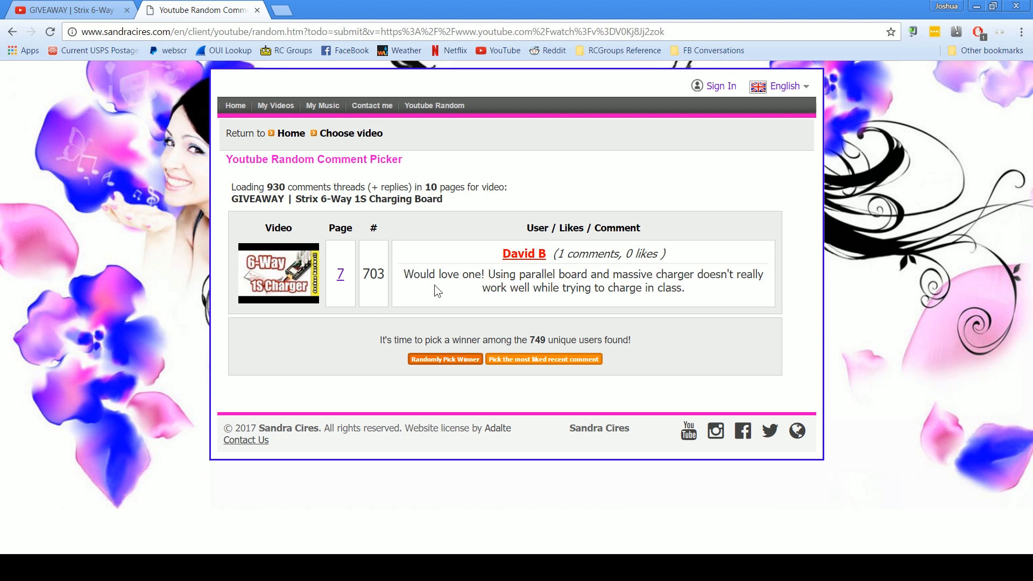
mouse_move(453, 355)
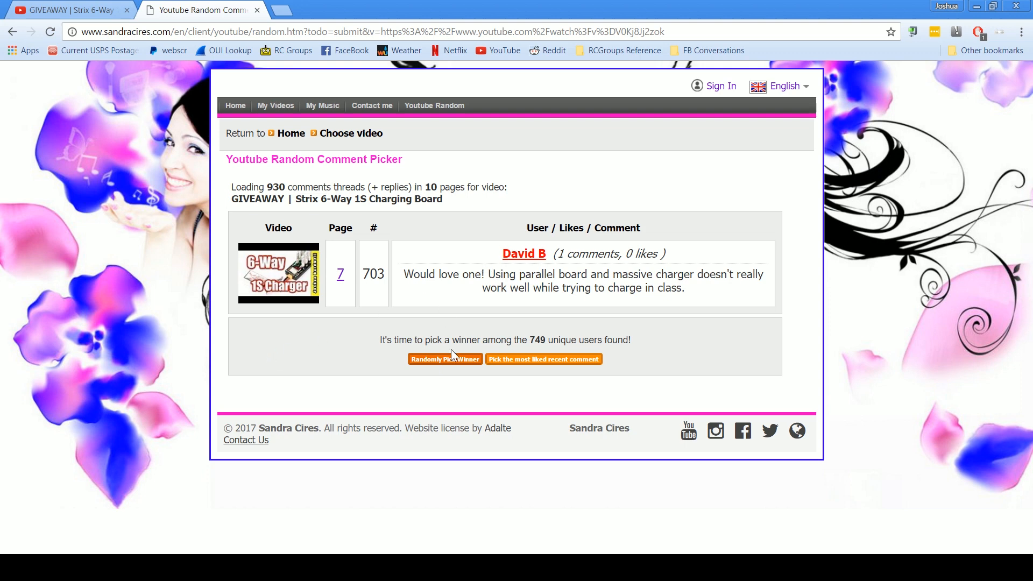
mouse_move(433, 365)
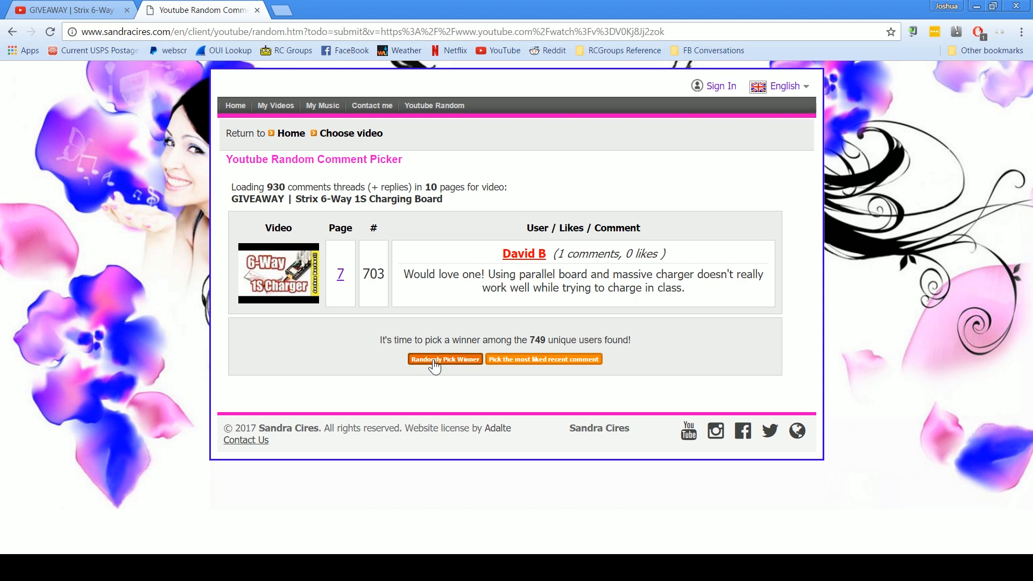
click(445, 360)
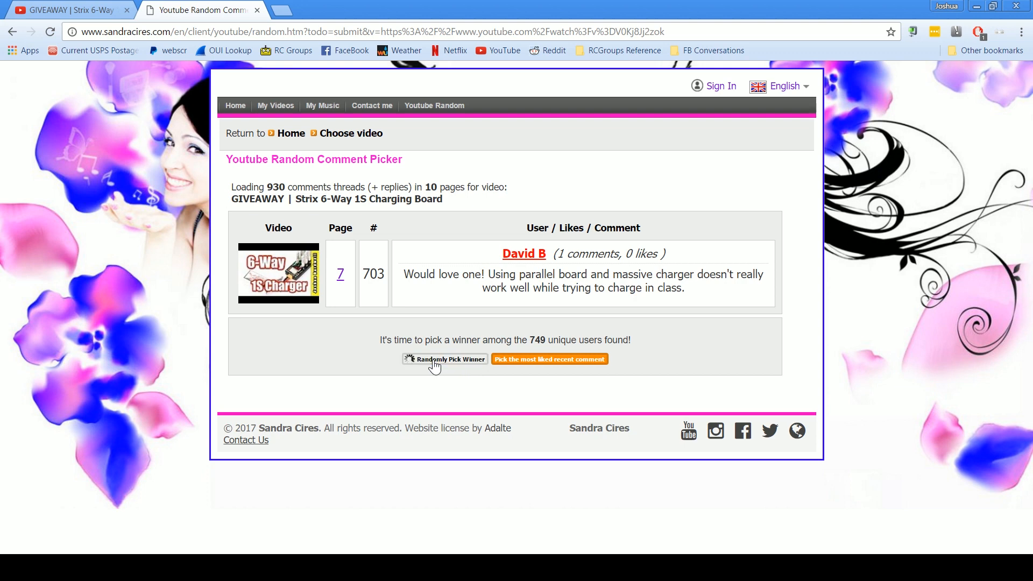
click(444, 359)
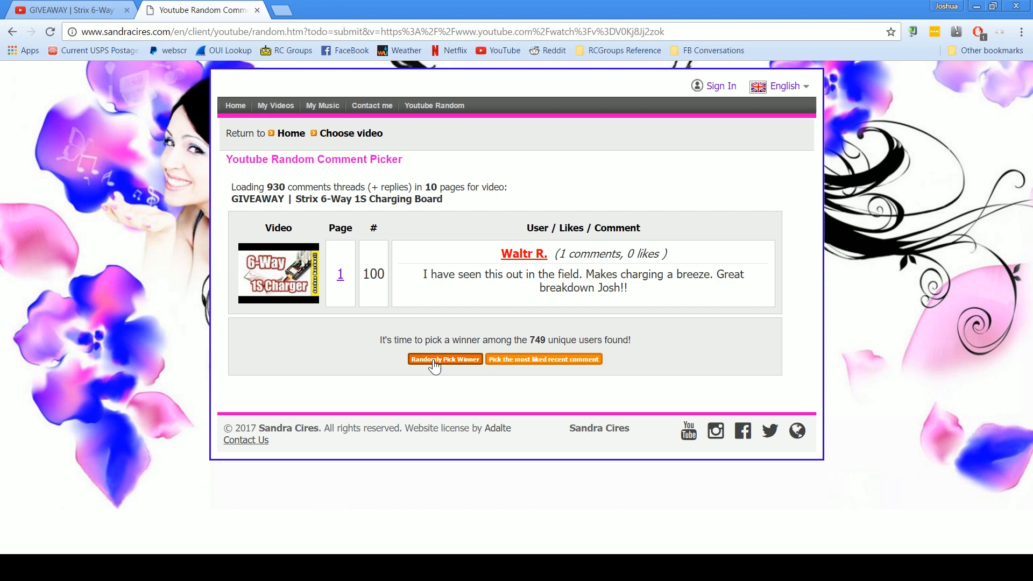